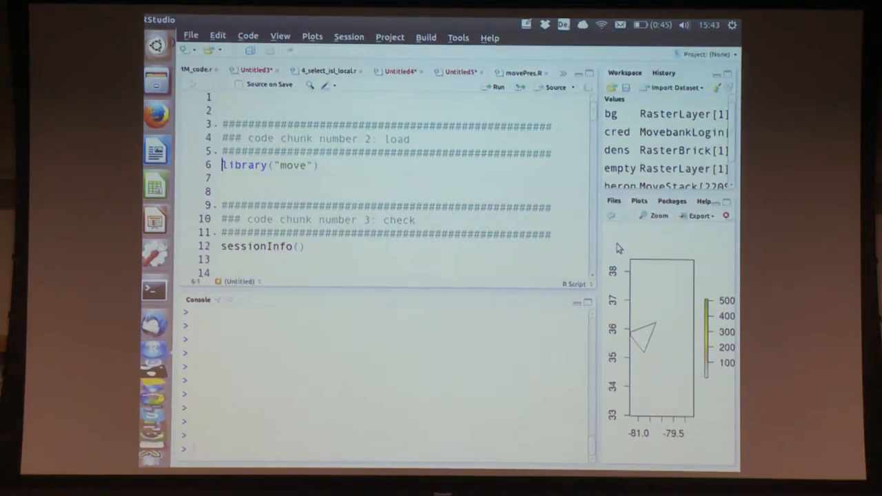
- Load the move package and print sessionInfo() from the script
{"action": "left_click", "coordinate": [498, 87]}
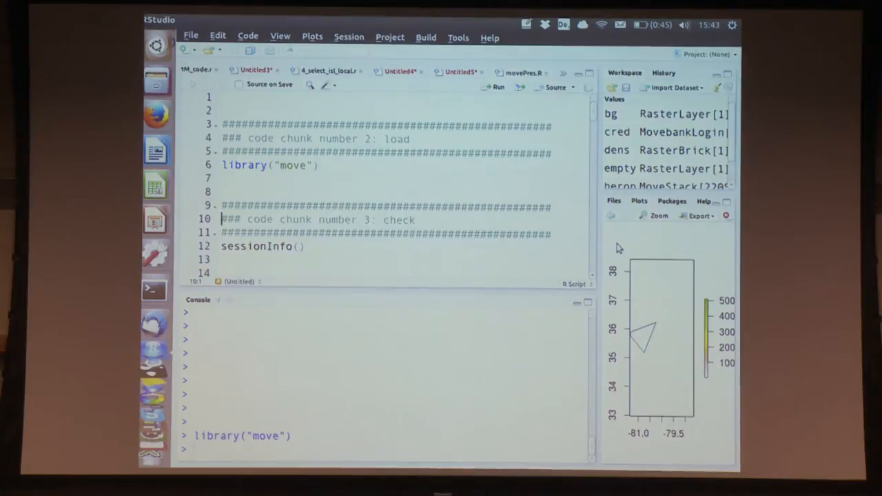
{"action": "left_click", "coordinate": [499, 86]}
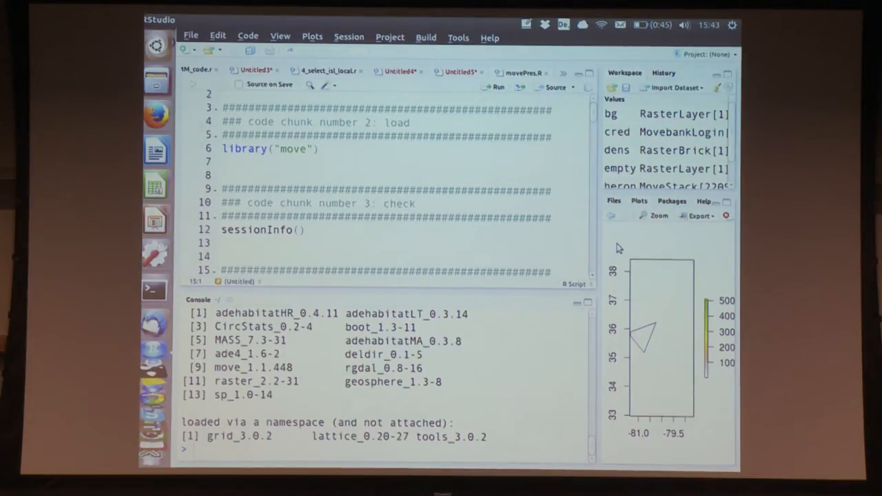
{"action": "mouse_move", "coordinate": [427, 302]}
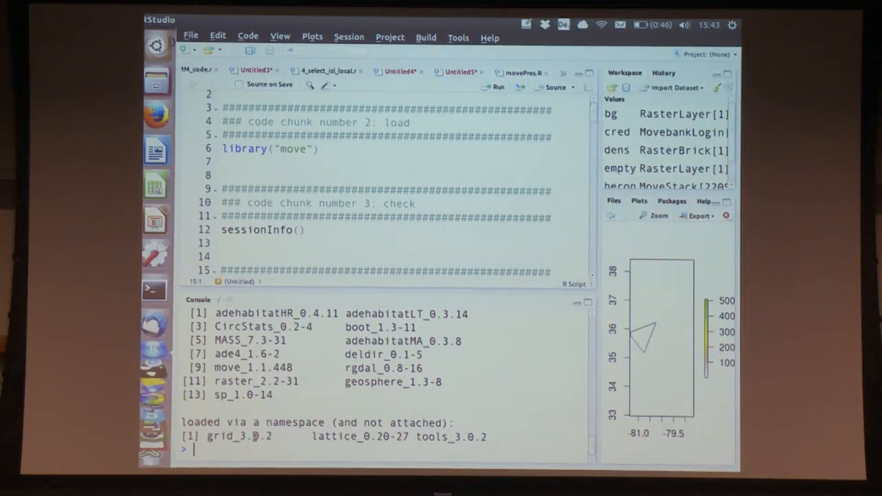
- Run update.packages() in the console and decline the first update prompts with n
{"action": "type", "text": "update."}
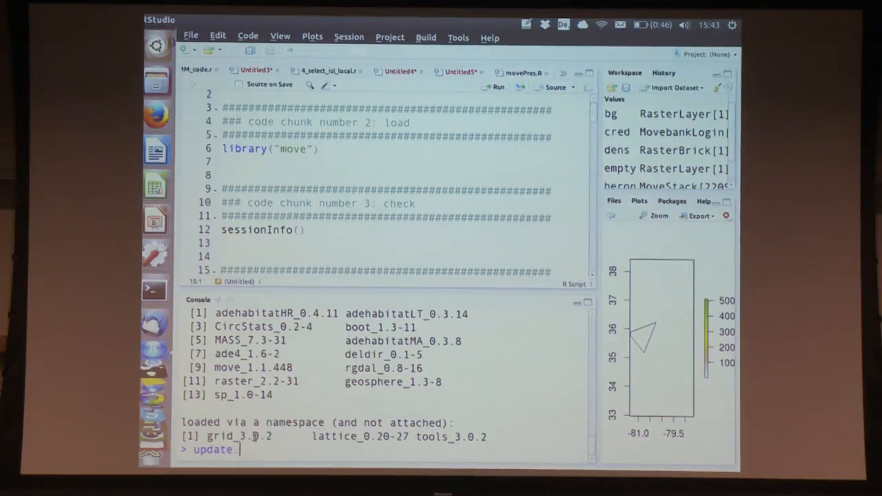
{"action": "type", "text": "pack"}
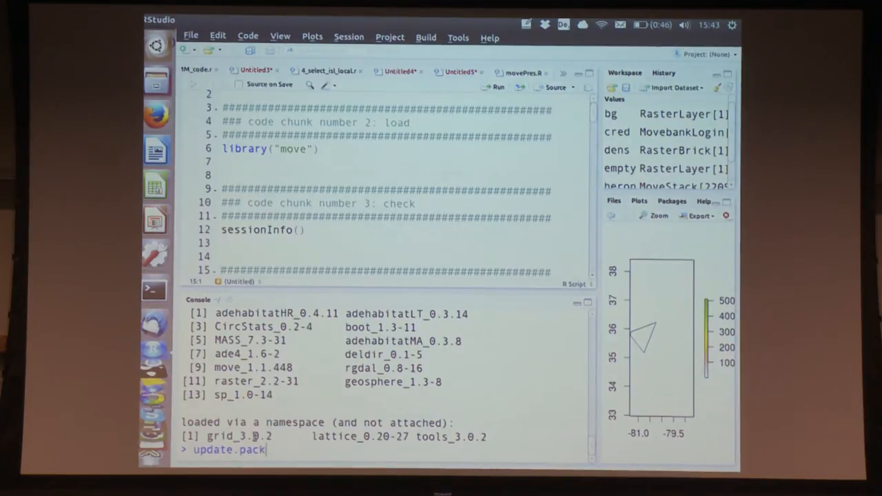
{"action": "type", "text": "g"}
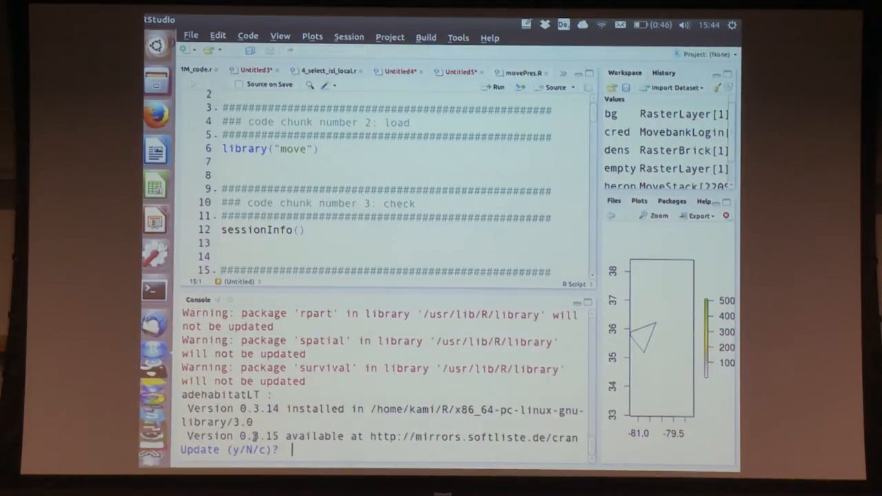
{"action": "type", "text": "n"}
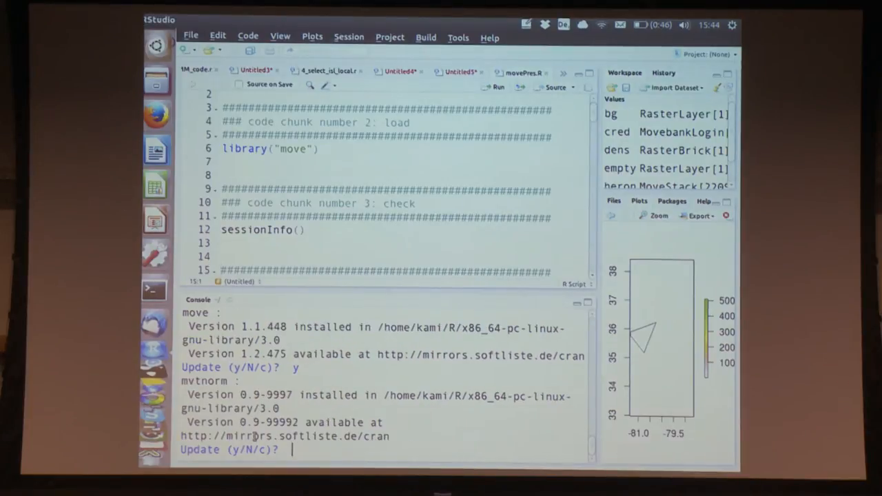
{"action": "type", "text": "n"}
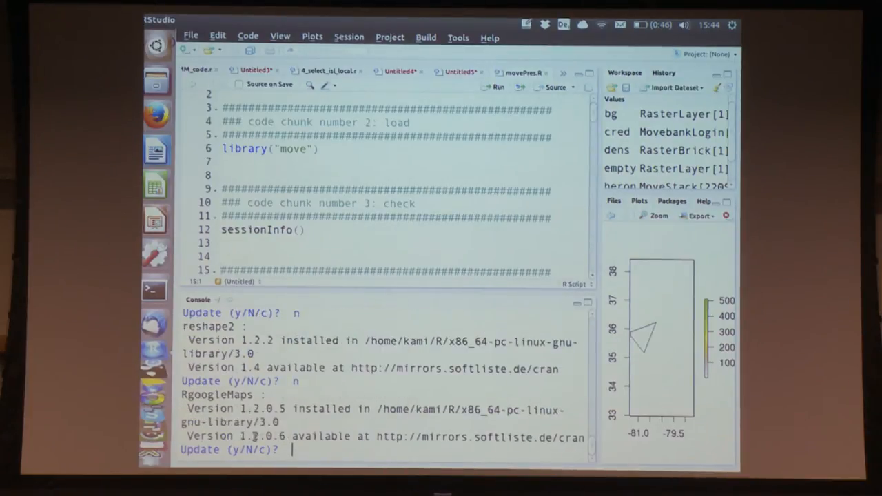
- Answer the remaining update prompt with n and let move reinstall
{"action": "type", "text": "n"}
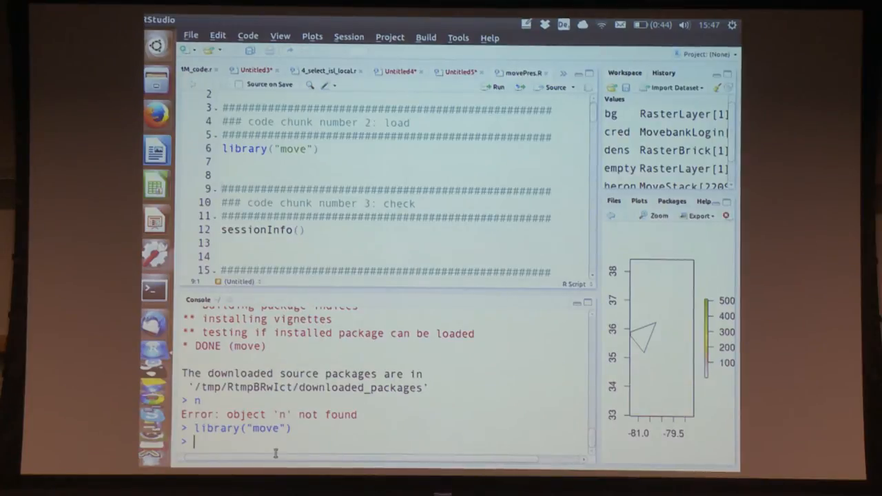
- Unload the move namespace with unloadNamespace('move') in the console
{"action": "type", "text": "unload"}
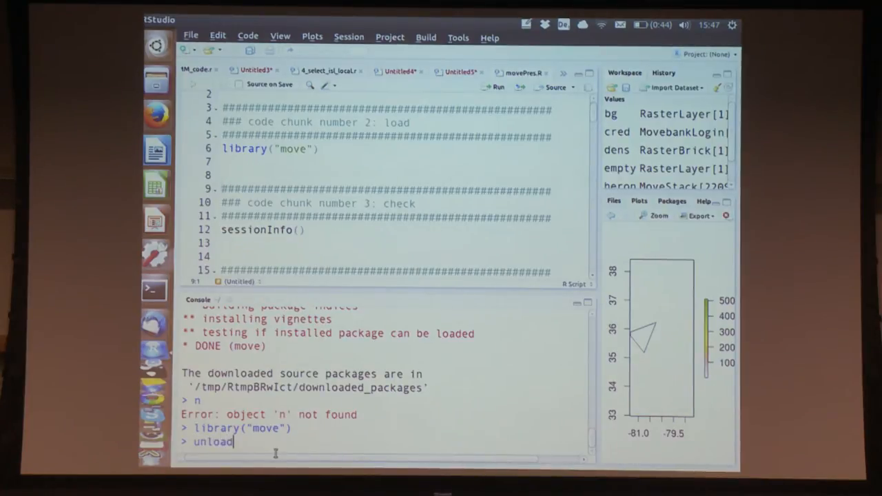
{"action": "type", "text": "Namespace('"}
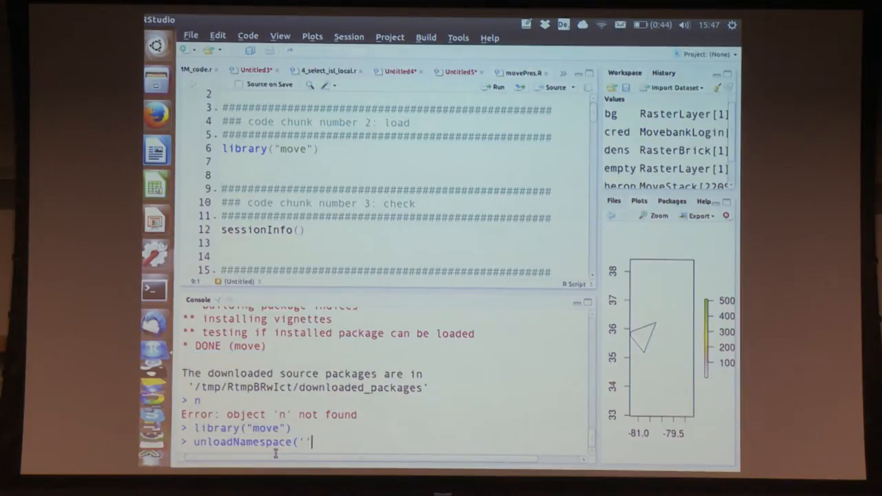
{"action": "type", "text": "move"}
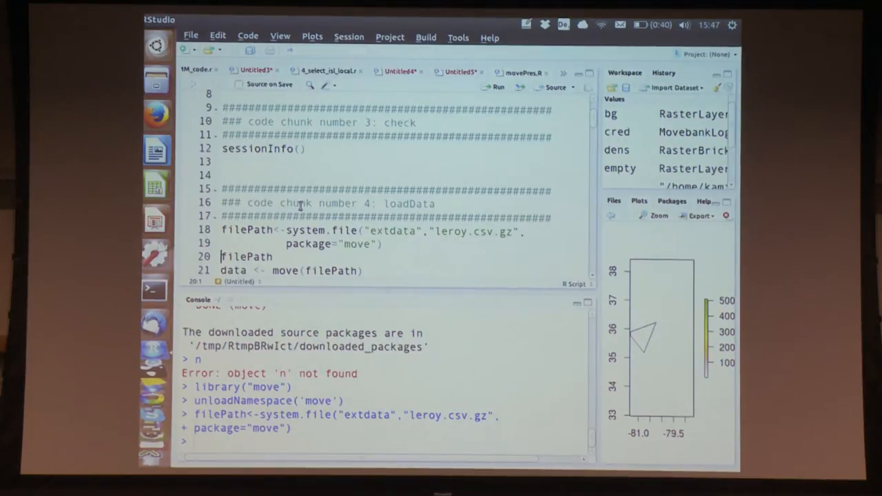
- Type and discard a junk filePath assignment, leaving move(filePath) failing as not found
{"action": "type", "text": "f"}
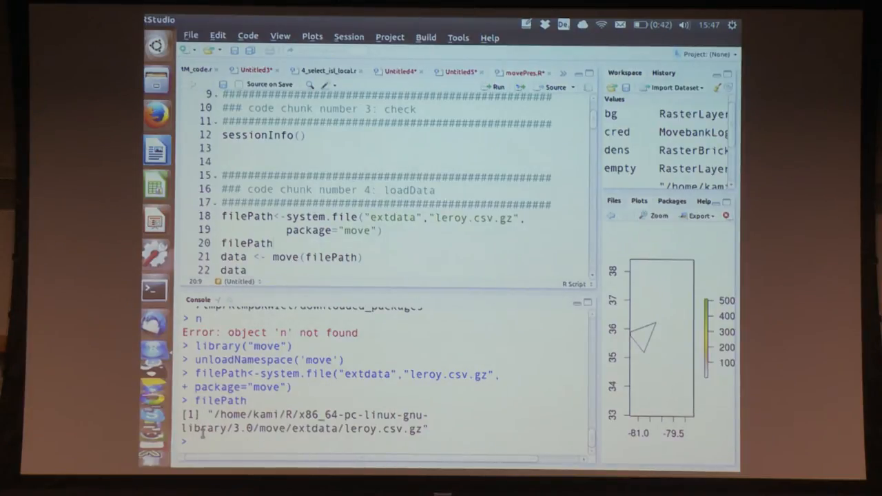
{"action": "type", "text": "filePath"}
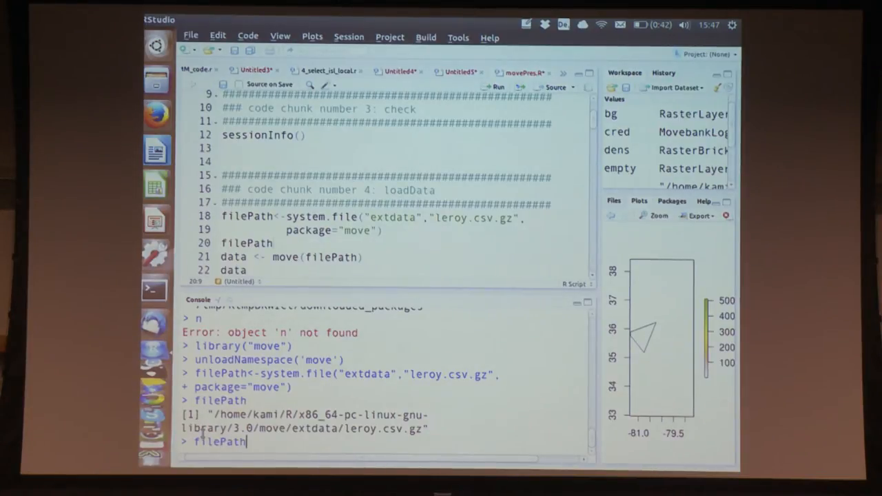
{"action": "type", "text": "<-"}
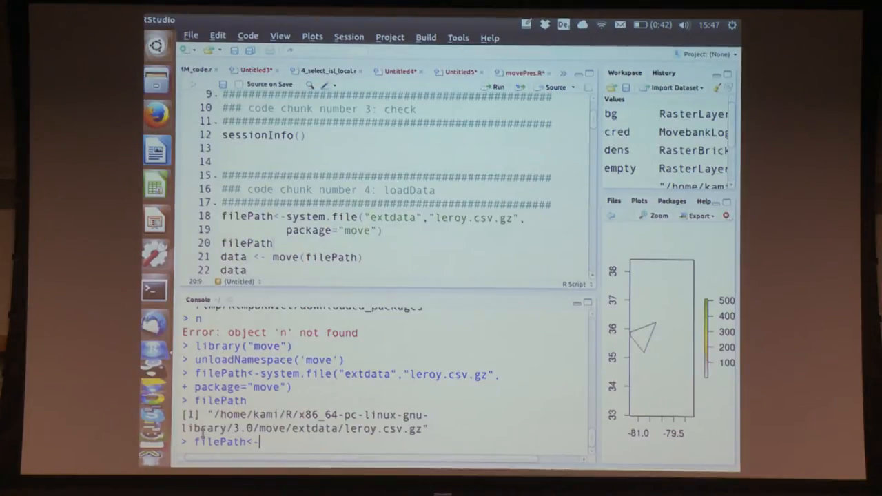
{"action": "key", "text": "BackSpace"}
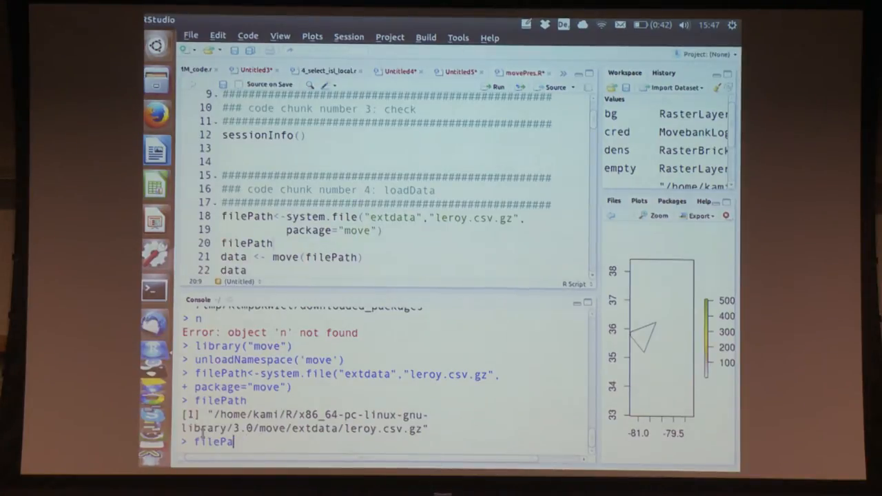
{"action": "type", "text": "'"}
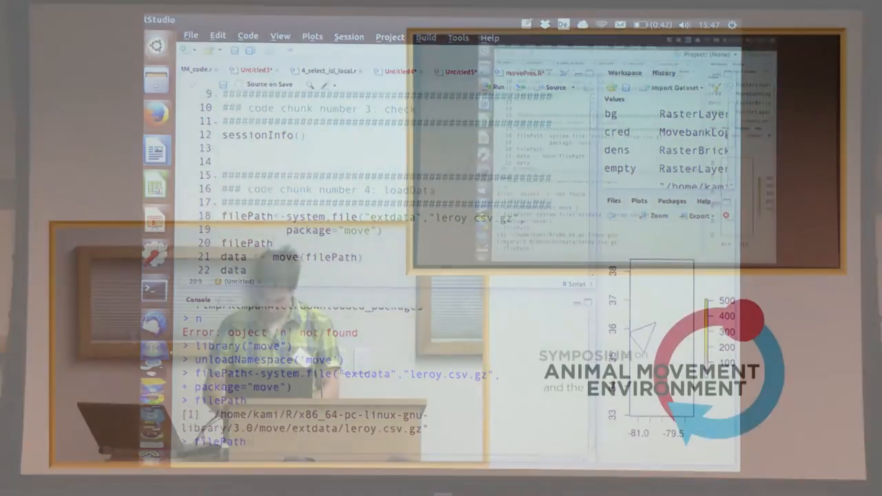
{"action": "type", "text": "filePat<-'asdfa-as'"}
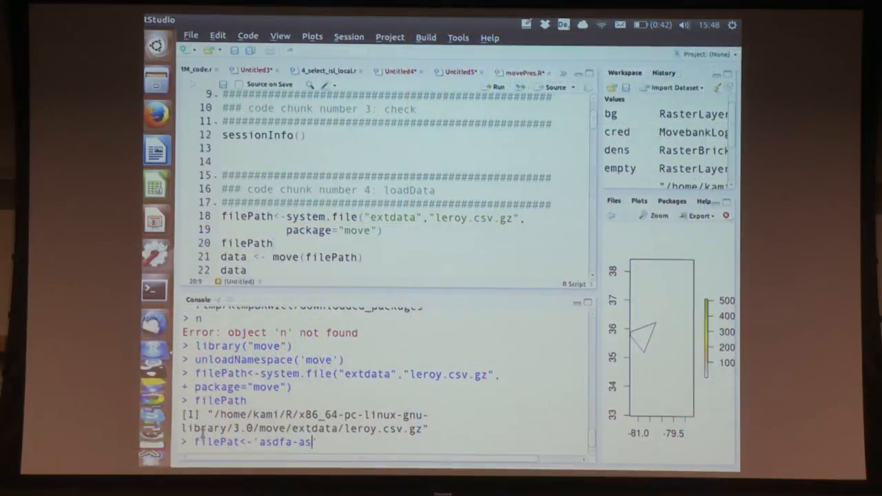
{"action": "key", "text": "BackSpace"}
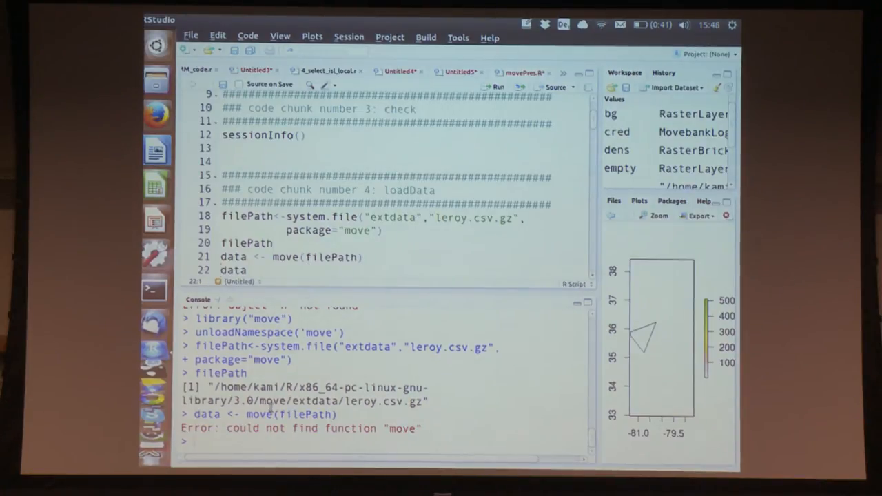
- Attach the move package with require(move) in the console
{"action": "type", "text": "require"}
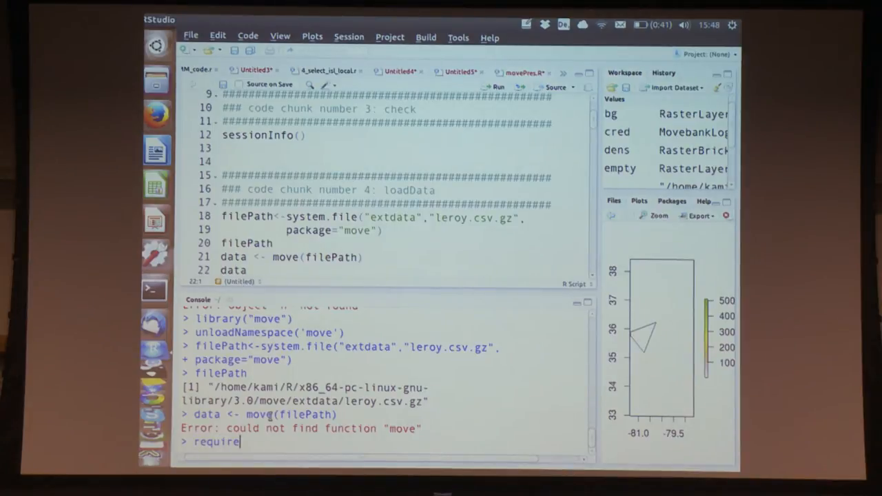
{"action": "type", "text": "(move"}
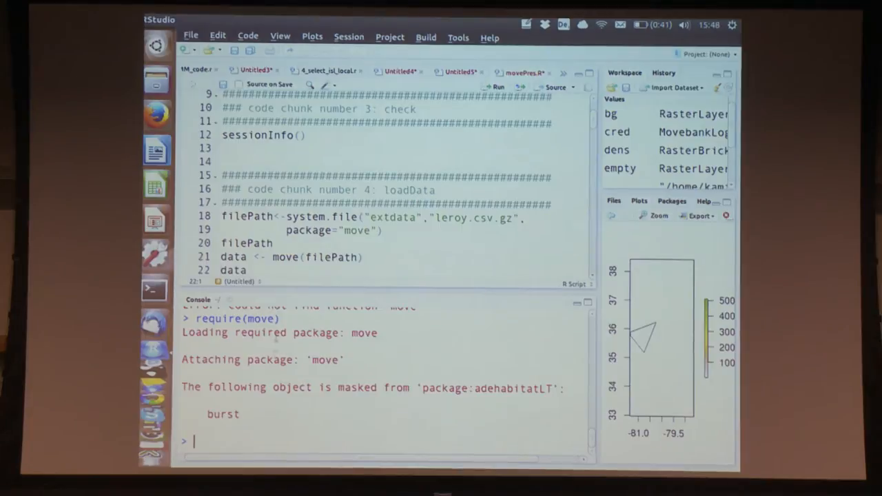
{"action": "left_click", "coordinate": [273, 258]}
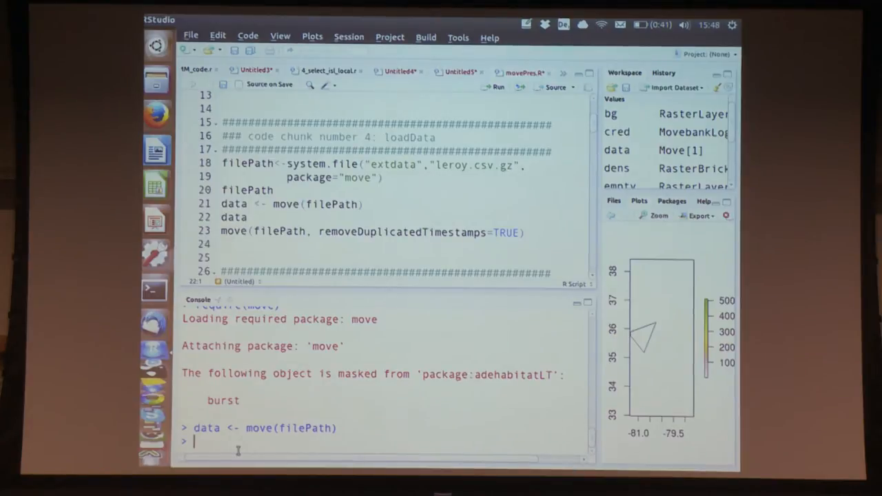
- Print the data Move object's summary in the console
{"action": "type", "text": "d"}
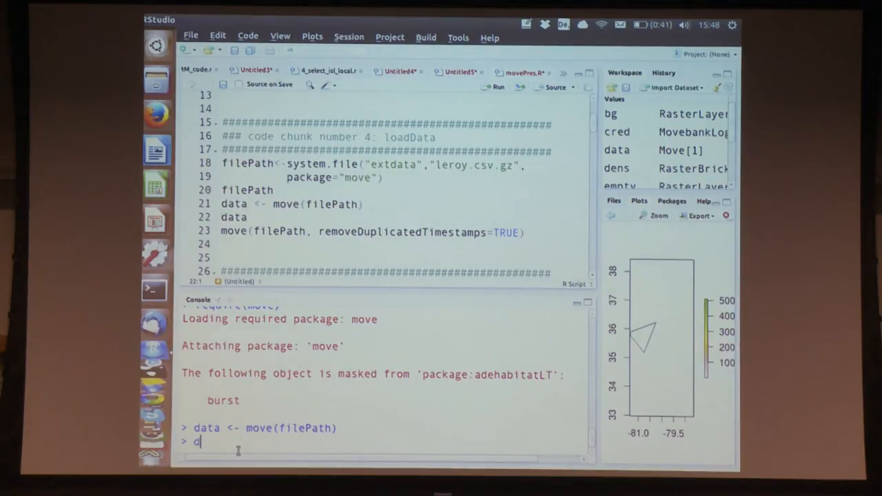
{"action": "key", "text": "Return"}
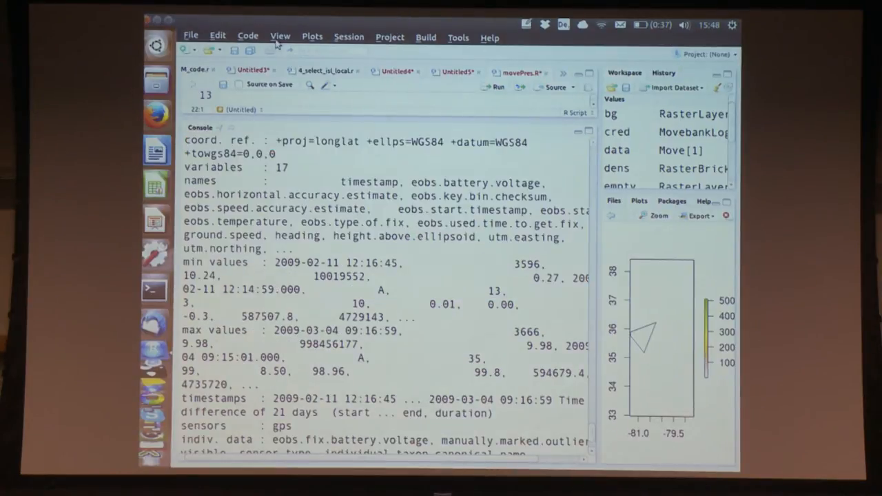
{"action": "left_click", "coordinate": [280, 35]}
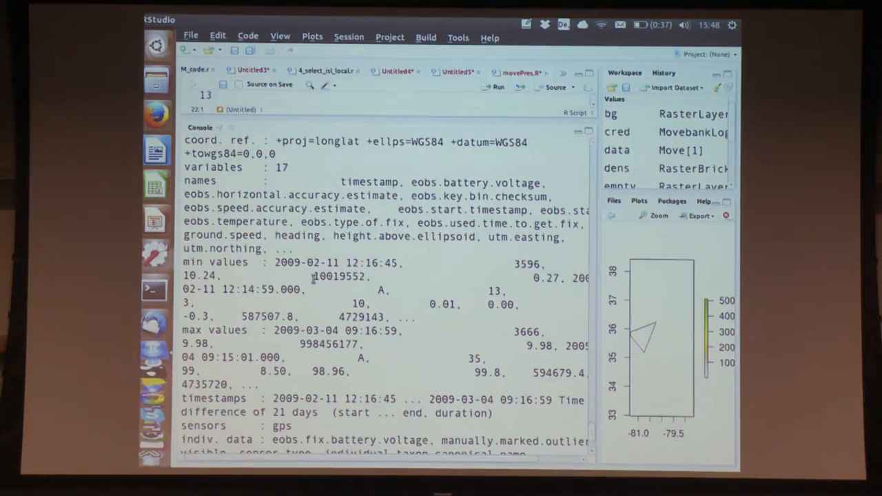
{"action": "scroll", "scroll_direction": "down", "scroll_amount": 3}
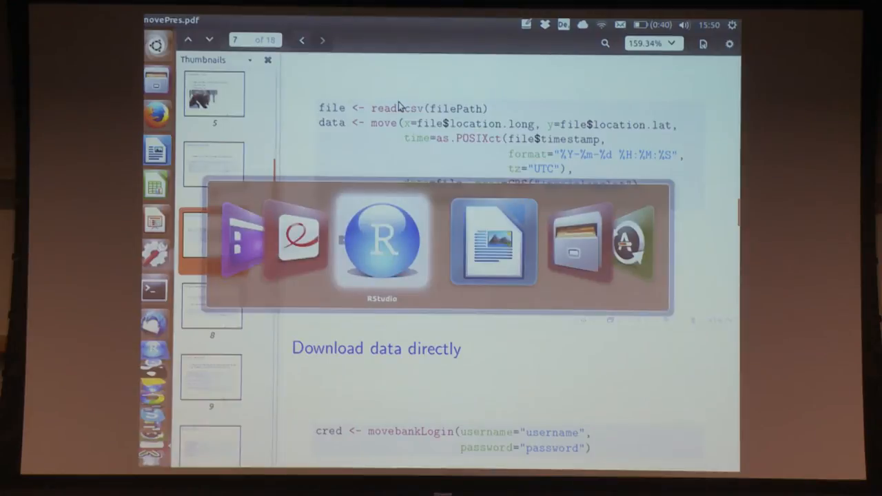
- Return to RStudio, scroll to the convertData chunk and run file <- read.csv(filePath)
{"action": "left_click", "coordinate": [381, 241]}
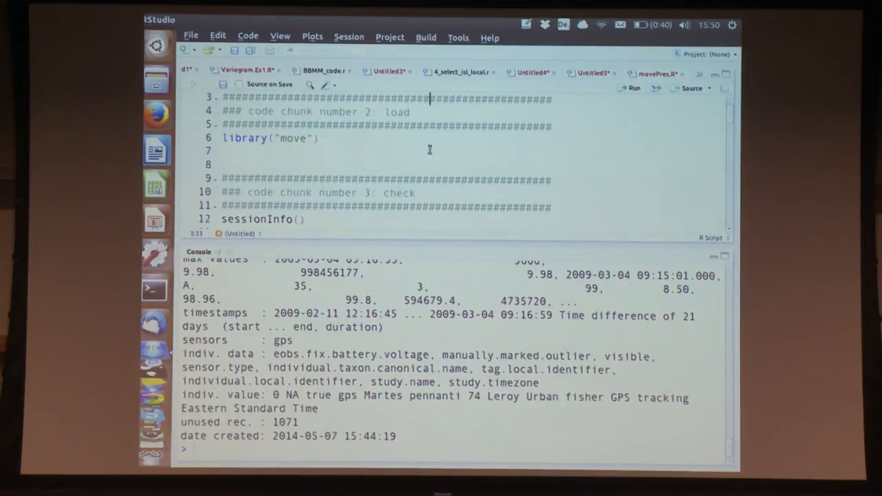
{"action": "scroll", "scroll_direction": "down", "scroll_amount": 3}
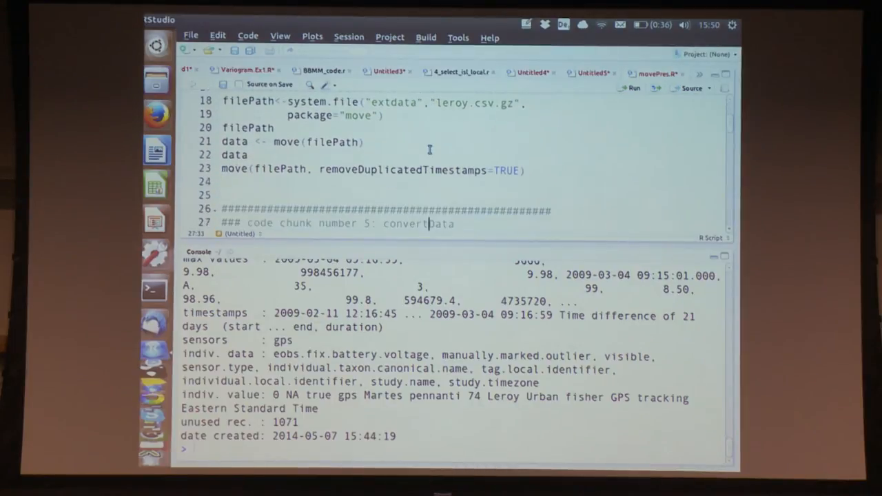
{"action": "scroll", "scroll_direction": "down", "scroll_amount": 3}
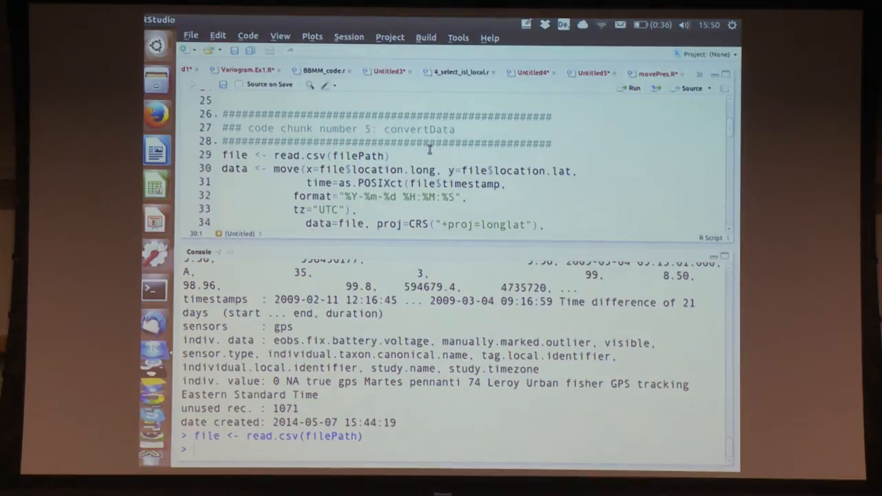
{"action": "left_click", "coordinate": [222, 209]}
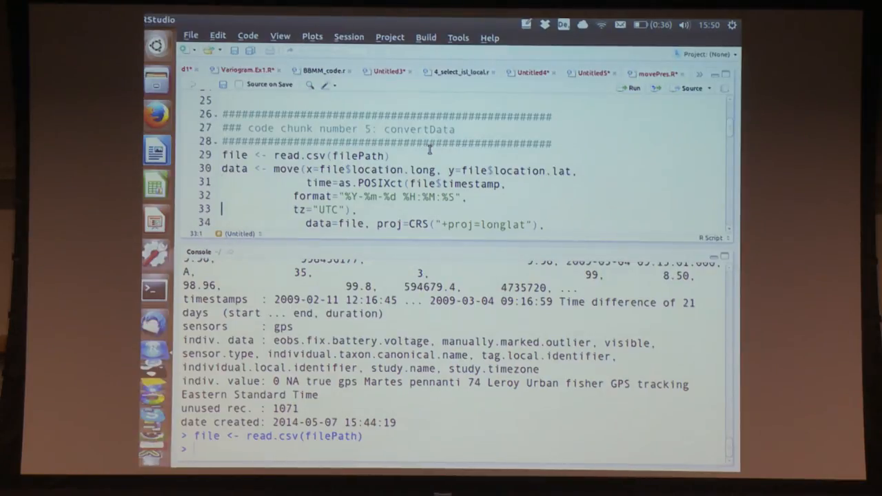
{"action": "scroll", "scroll_direction": "down", "scroll_amount": 3}
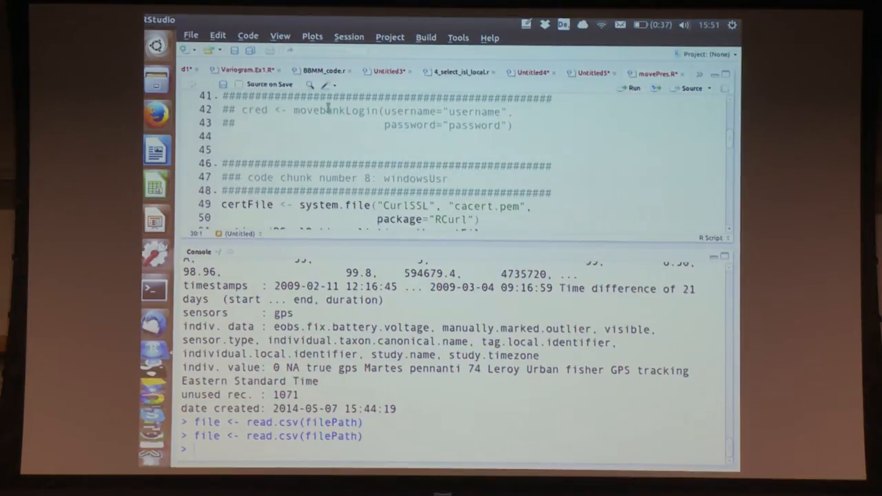
- Preview the loaded table with head(file) in the console
{"action": "left_click", "coordinate": [364, 164]}
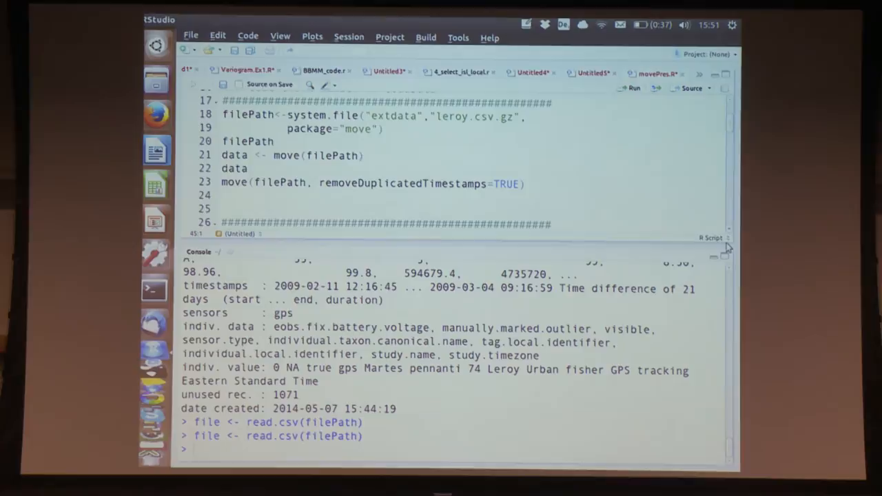
{"action": "scroll", "scroll_direction": "down", "scroll_amount": 3}
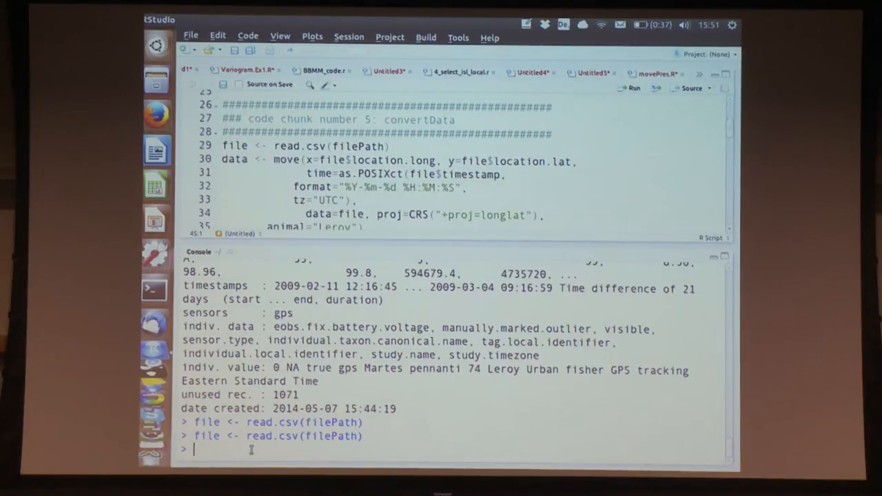
{"action": "type", "text": "head("}
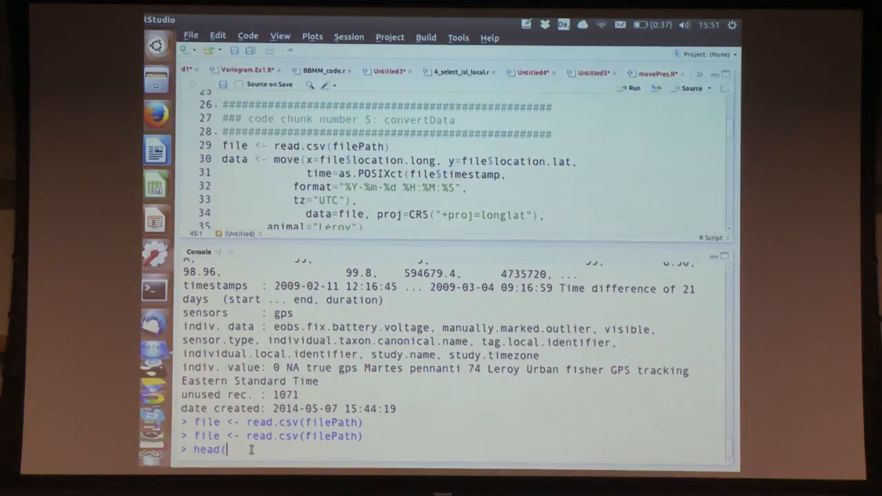
{"action": "type", "text": "file"}
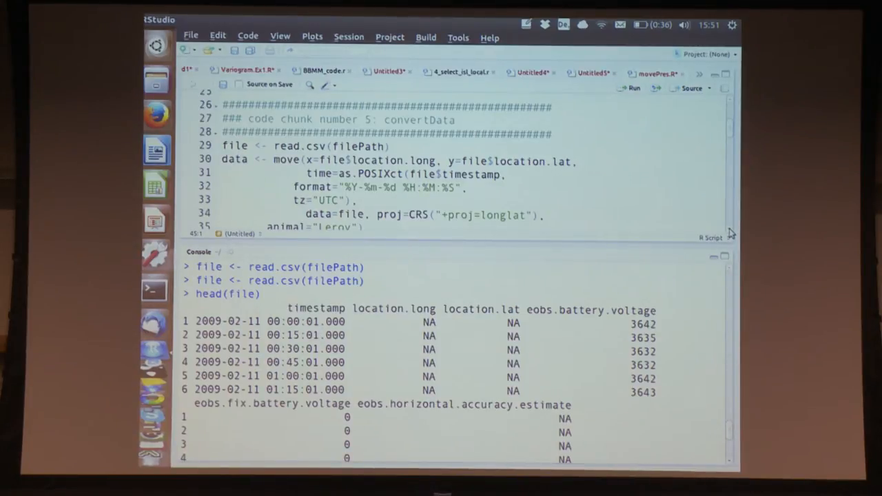
{"action": "scroll", "scroll_direction": "down", "scroll_amount": 3}
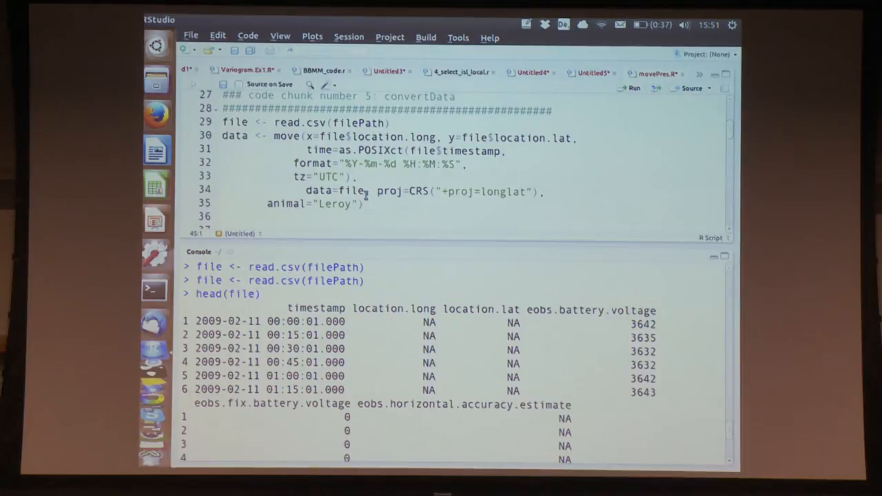
- Switch to the movePres.pdf slides showing the read.csv conversion code
{"action": "left_click", "coordinate": [351, 138]}
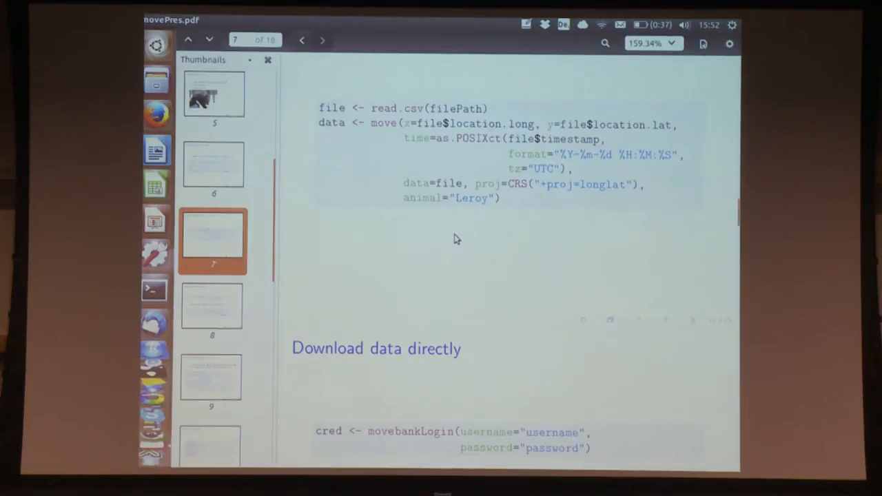
{"action": "left_click", "coordinate": [323, 39]}
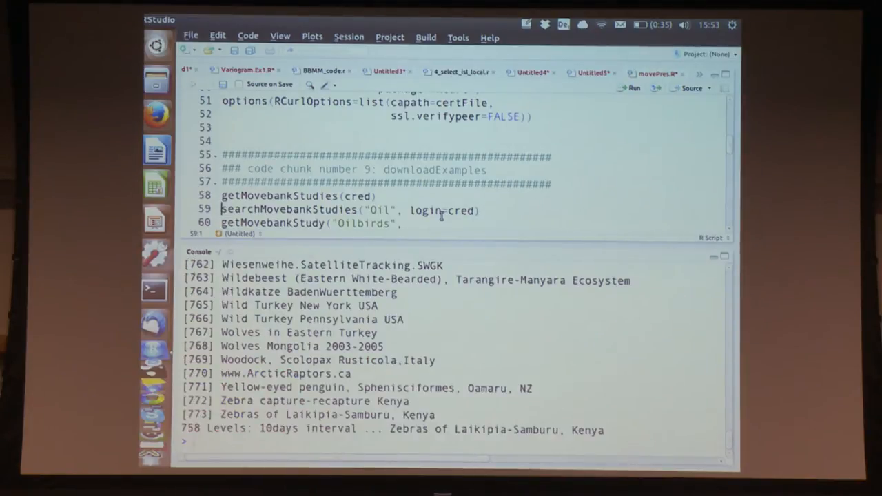
{"action": "mouse_move", "coordinate": [678, 305]}
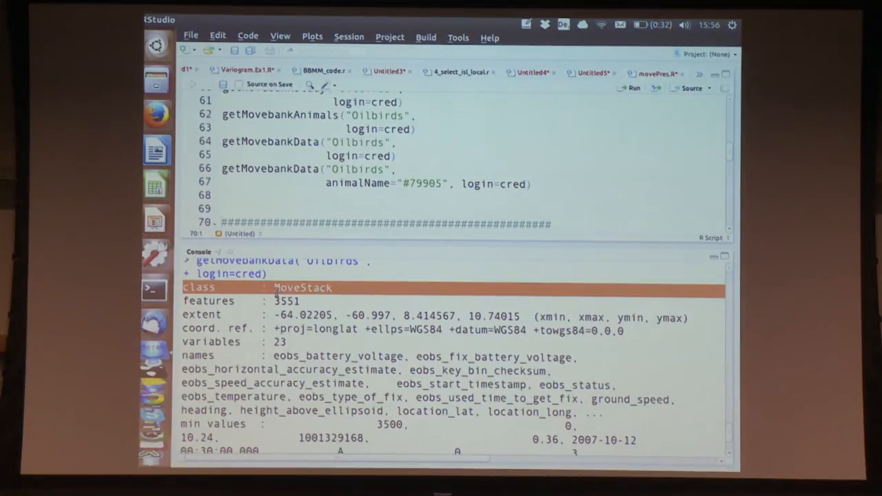
{"action": "mouse_move", "coordinate": [728, 456]}
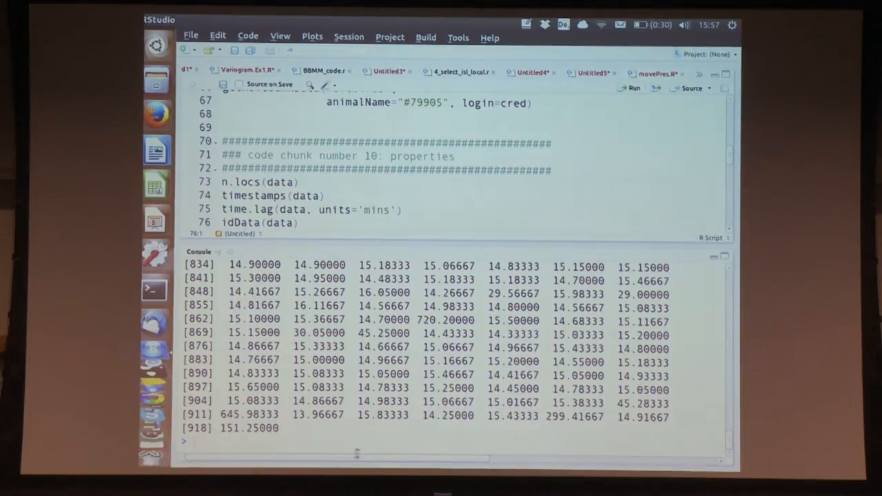
- Wrap time.lag(data, units='mins') in hist() to plot the minute time lags
{"action": "type", "text": "his"}
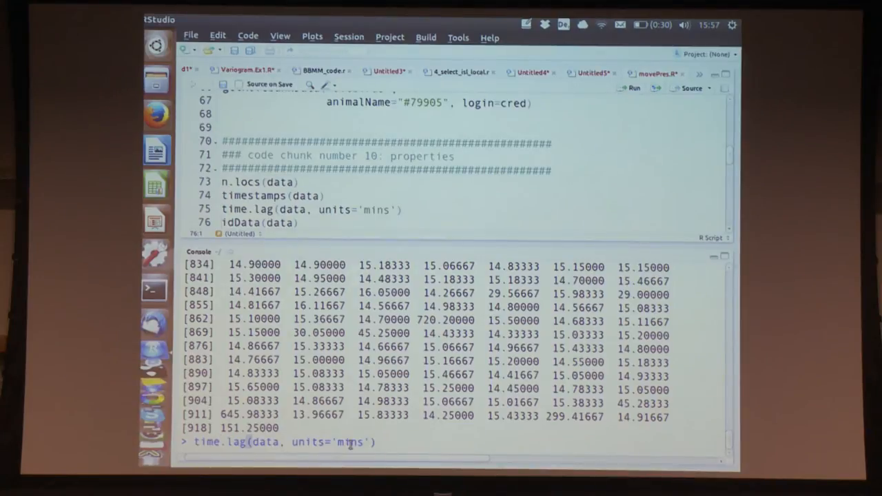
{"action": "type", "text": ")"}
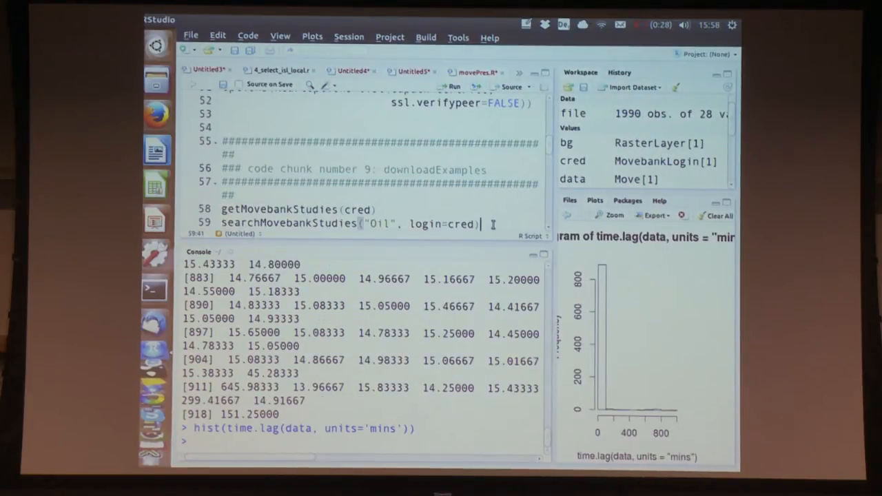
- Scroll the script down to the downloadExamples chunk with the Movebank calls
{"action": "scroll", "scroll_direction": "down", "scroll_amount": 3}
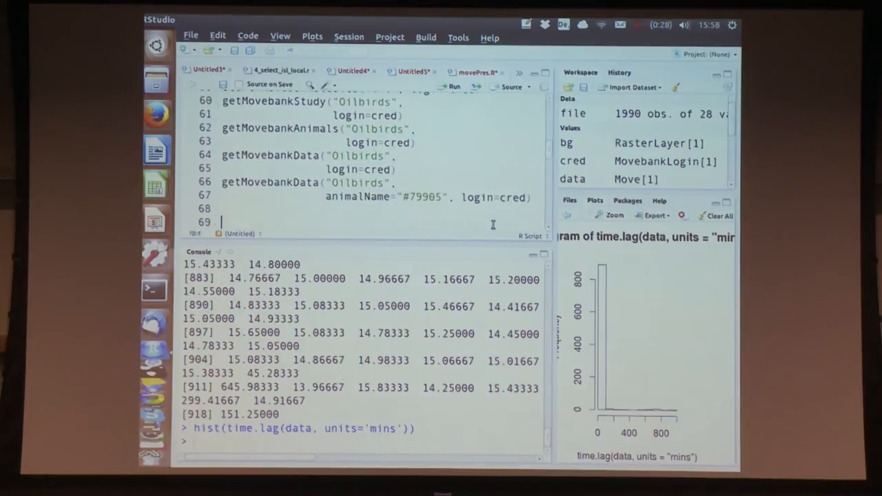
{"action": "scroll", "scroll_direction": "down", "scroll_amount": 3}
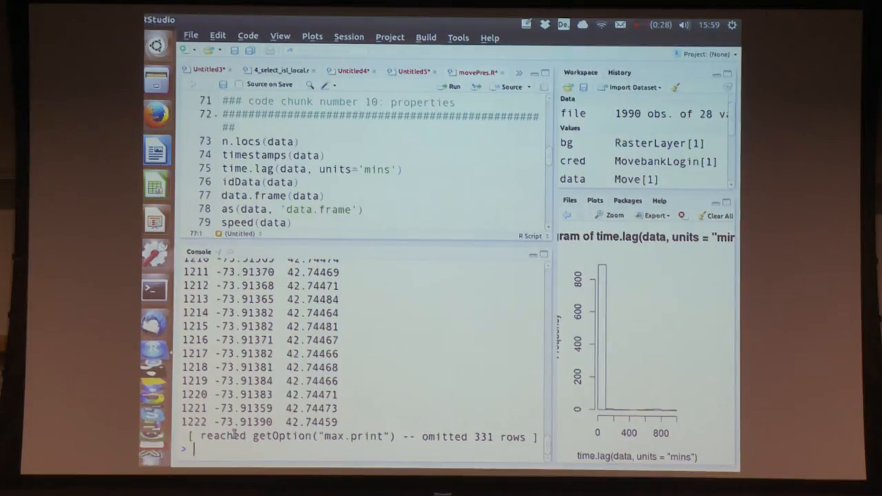
- Print the Move data as a data frame with data.frame(data), then begin str()
{"action": "type", "text": "data.frame(data)"}
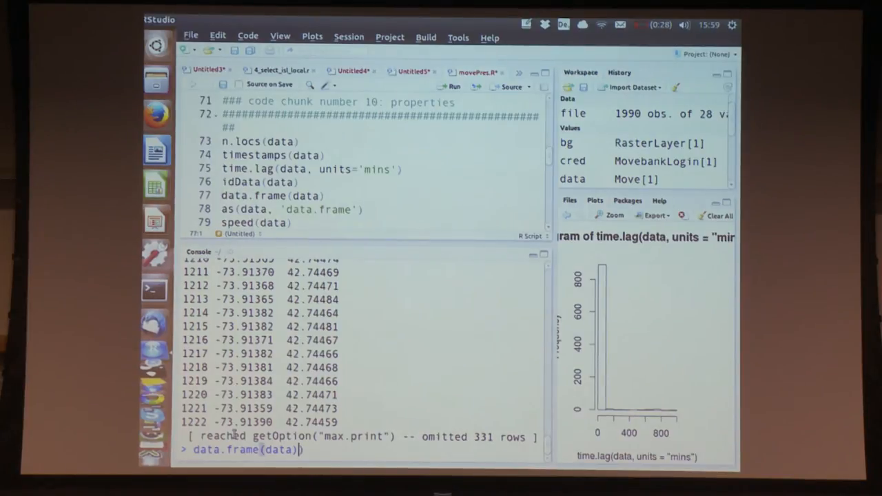
{"action": "type", "text": "str("}
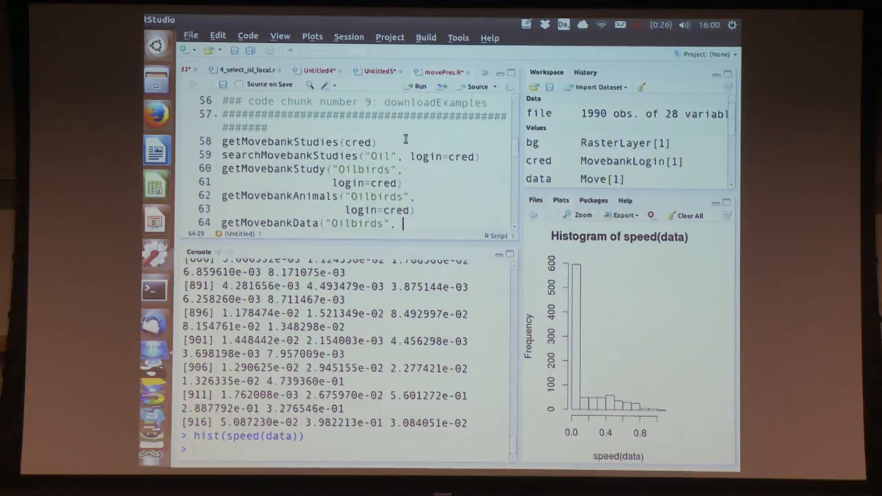
- Scroll the script down past the speed histogram toward the maptools sunrise code
{"action": "scroll", "scroll_direction": "down", "scroll_amount": 3}
{"action": "type", "text": "data$"}
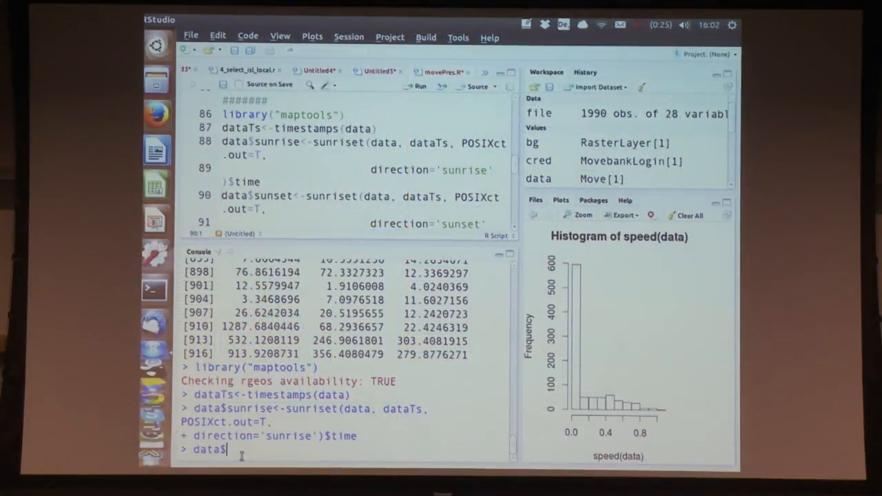
- Begin entering the sunset column command computed from the timestamps
{"action": "type", "text": "super"}
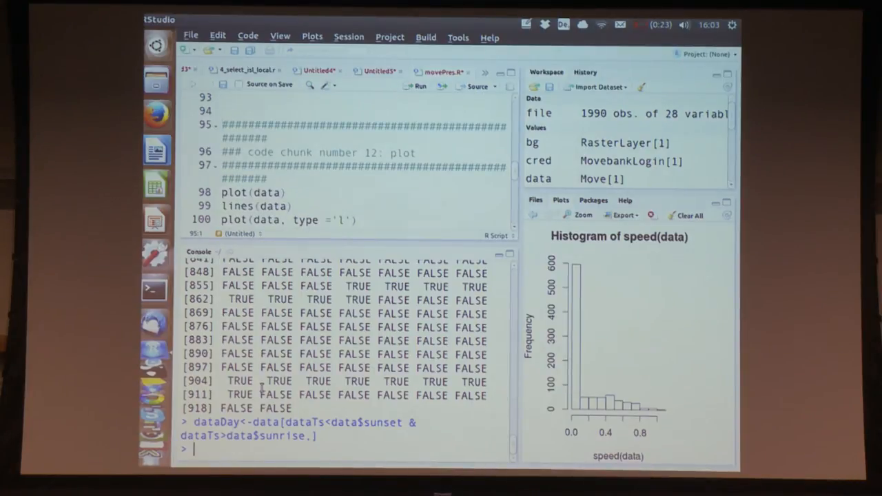
- Create dataDay keeping rows between sunset and sunrise from the timestamp comparisons
{"action": "type", "text": "dataDax"}
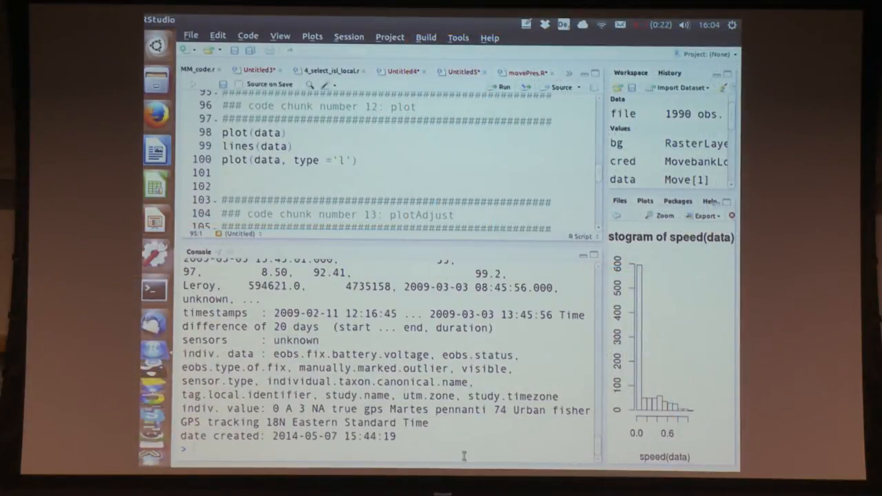
- Plot the tracking locations as points with plot(data)
{"action": "type", "text": "plot"}
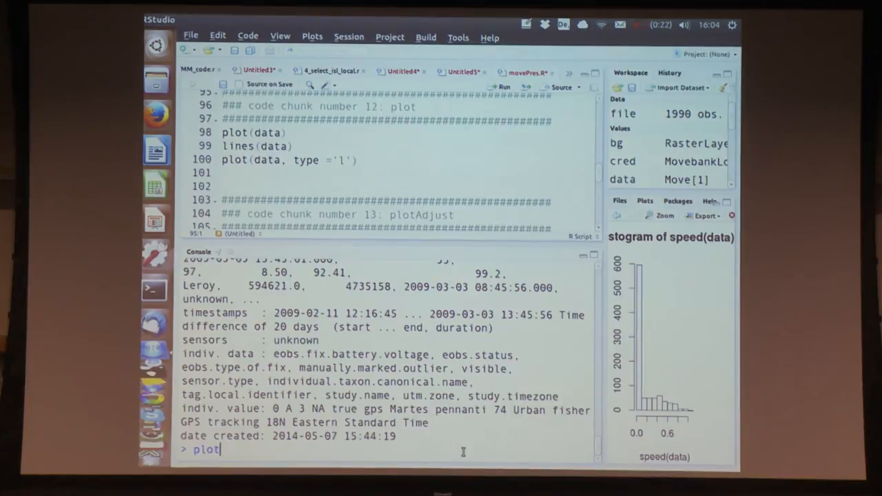
{"action": "type", "text": "(data)"}
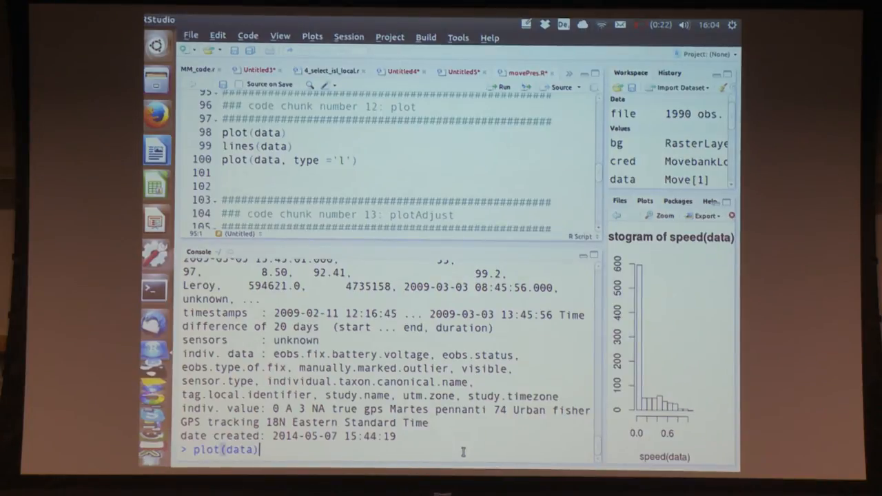
{"action": "key", "text": "Return"}
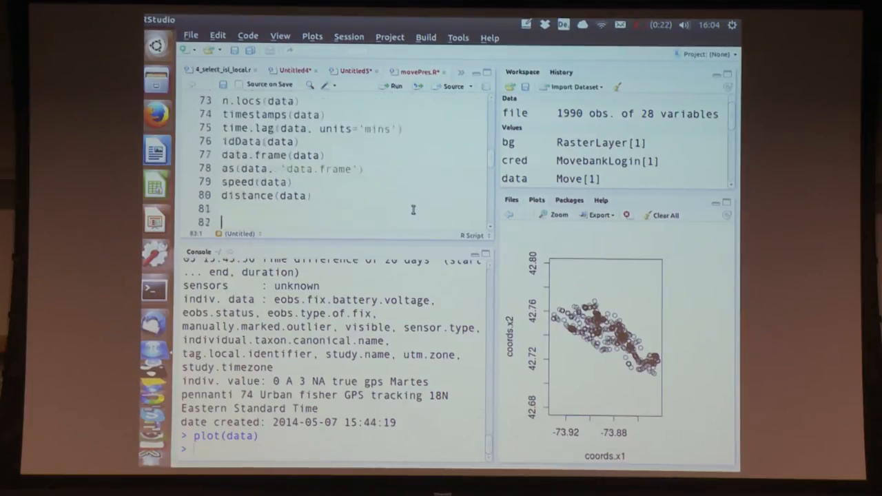
- Scroll the script to the lines and plot type='l' commands for the blue track
{"action": "scroll", "scroll_direction": "down", "scroll_amount": 3}
{"action": "type", "text": "plot(data, type ='l', lwd=4, col='blue',xlab='"}
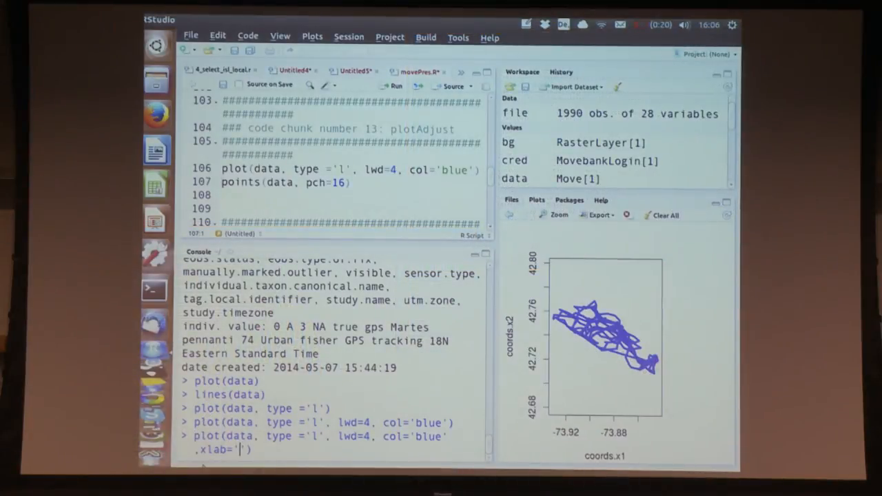
- Label the thick blue track plot's x-axis 'longitude' and scroll onward
{"action": "type", "text": "longitude"}
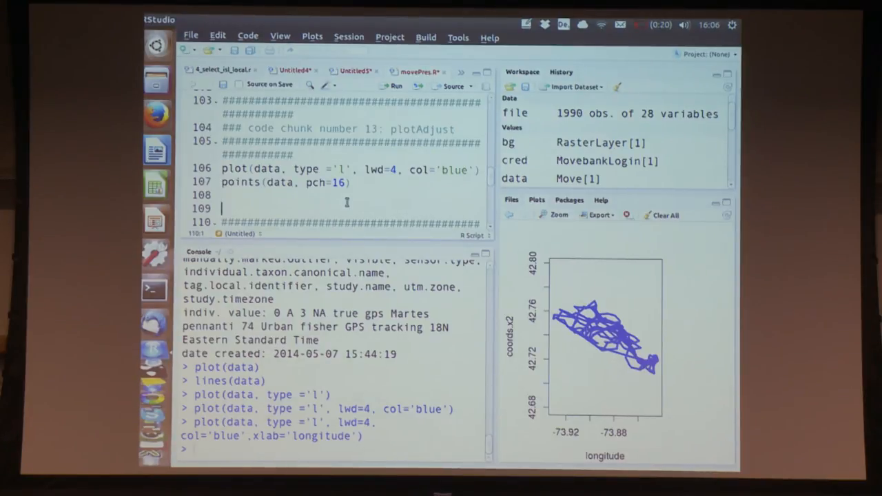
{"action": "scroll", "scroll_direction": "down", "scroll_amount": 3}
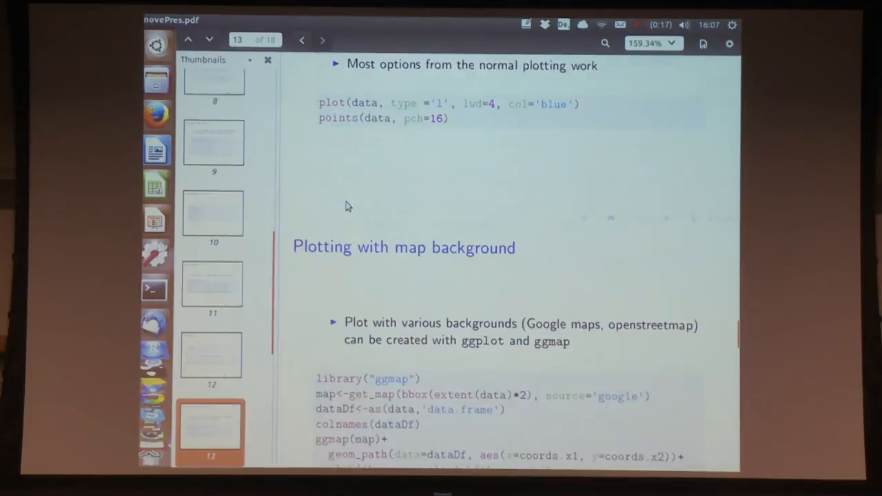
- Switch to the movePres.pdf presentation showing the map-background plotting slide
{"action": "left_click", "coordinate": [322, 38]}
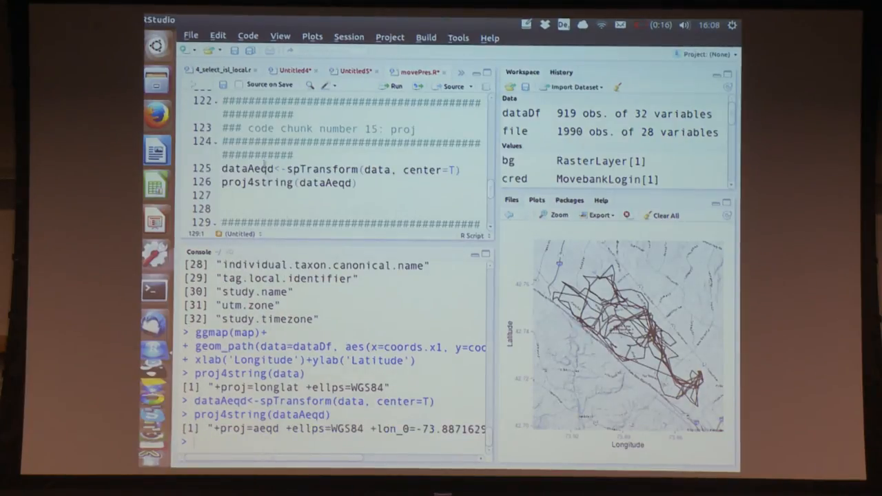
{"action": "mouse_move", "coordinate": [334, 306]}
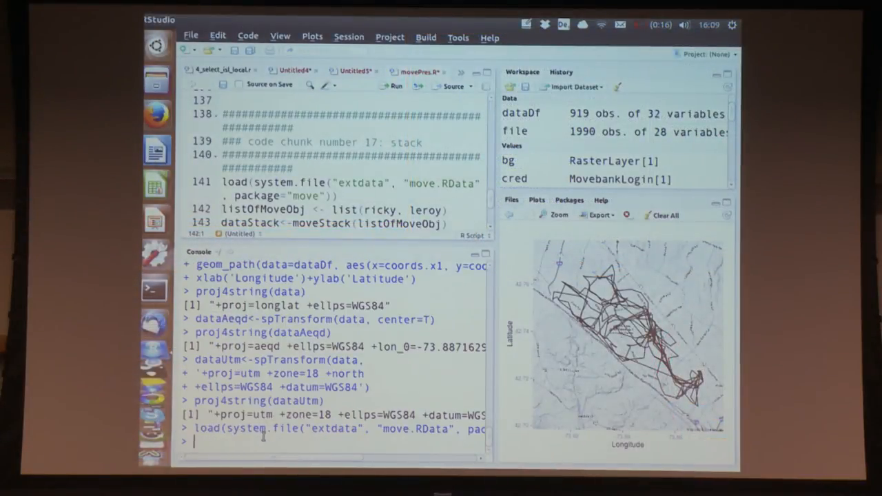
- Add leroy to the list of Move objects and refocus the console
{"action": "type", "text": "ler"}
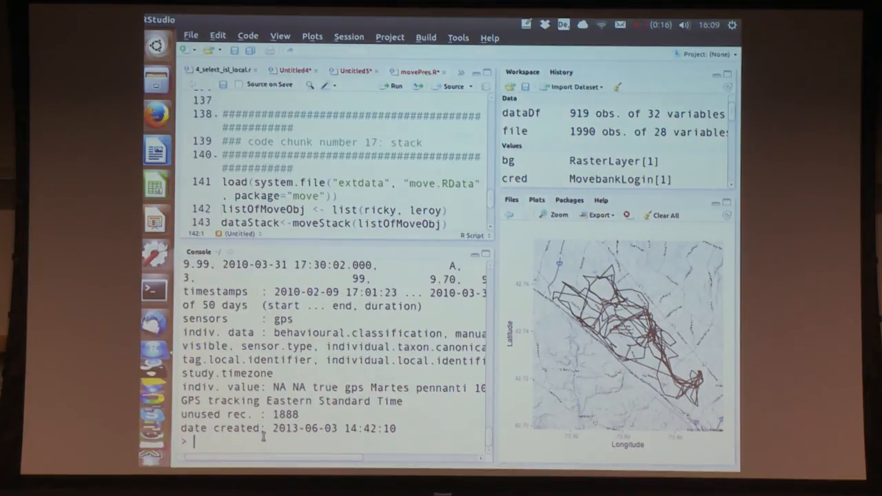
{"action": "left_click", "coordinate": [298, 196]}
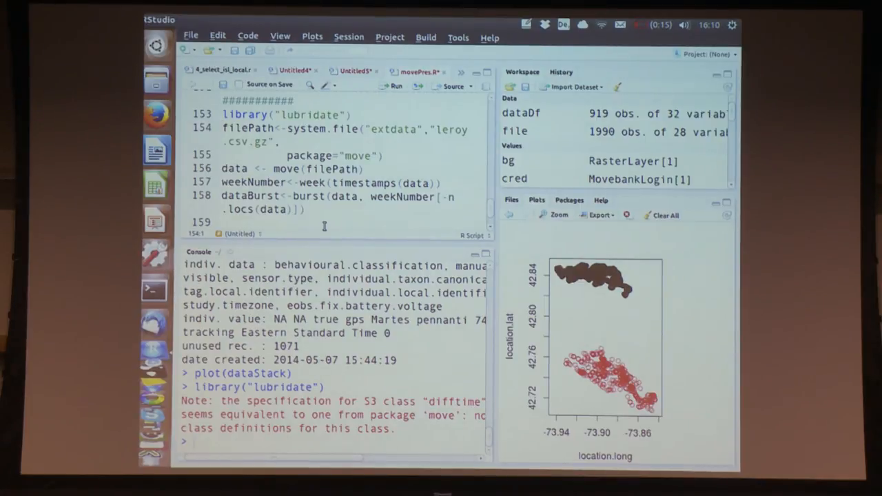
{"action": "mouse_move", "coordinate": [334, 157]}
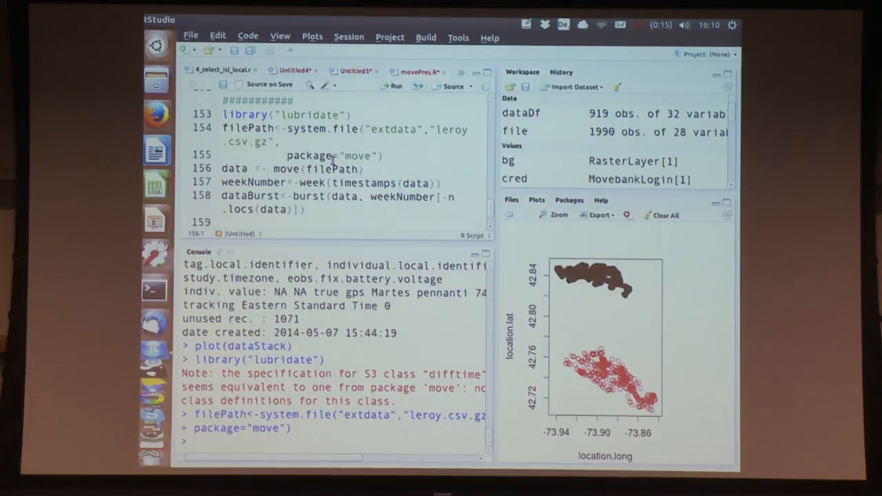
- Run the leroy csv import and week-number lines and enter the burst(data, weekNumber) command
{"action": "key", "text": "Return"}
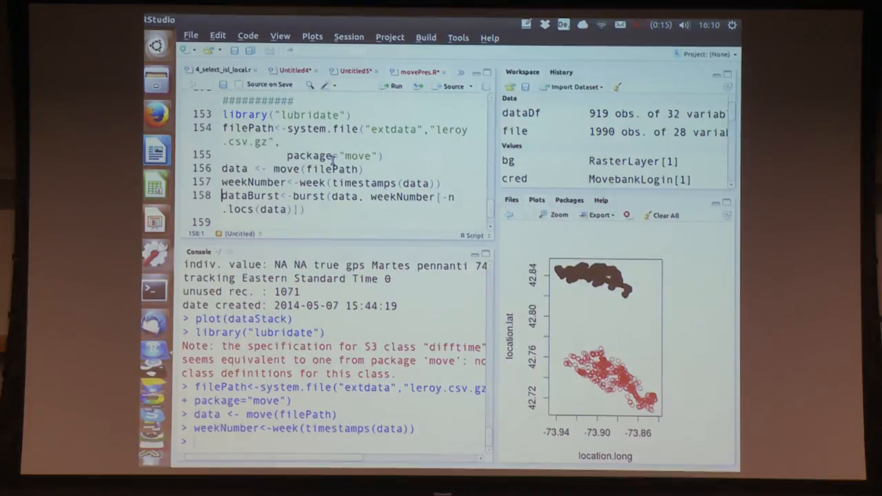
{"action": "mouse_move", "coordinate": [290, 185]}
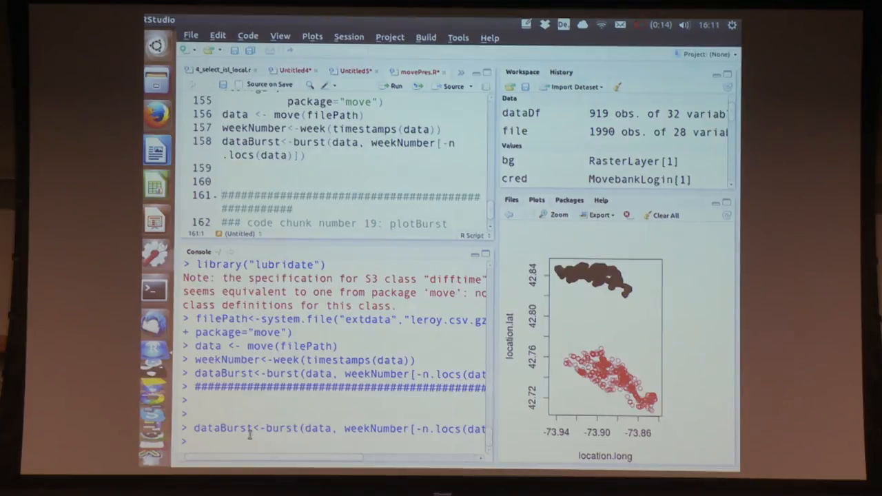
- Print dataBurst in the console and highlight its MoveBurst class name in the 919-feature summary
{"action": "type", "text": "dataBurst"}
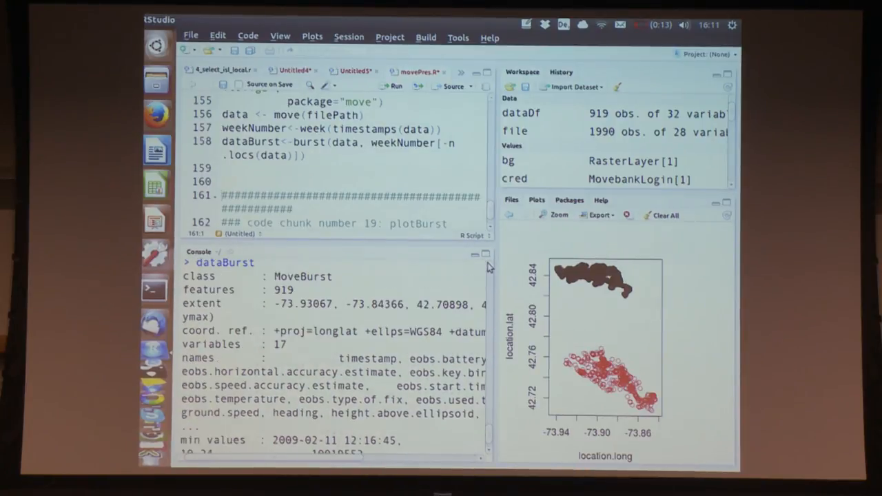
{"action": "double_click", "coordinate": [303, 276]}
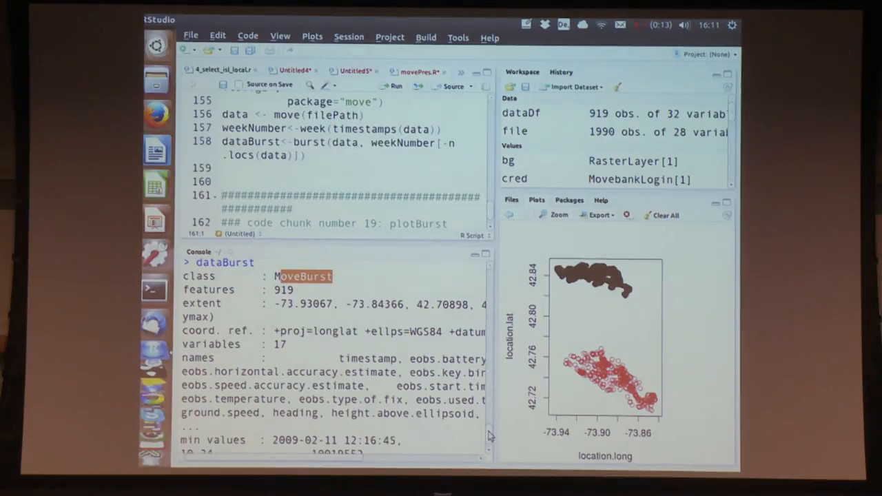
{"action": "scroll", "scroll_direction": "down", "scroll_amount": 3}
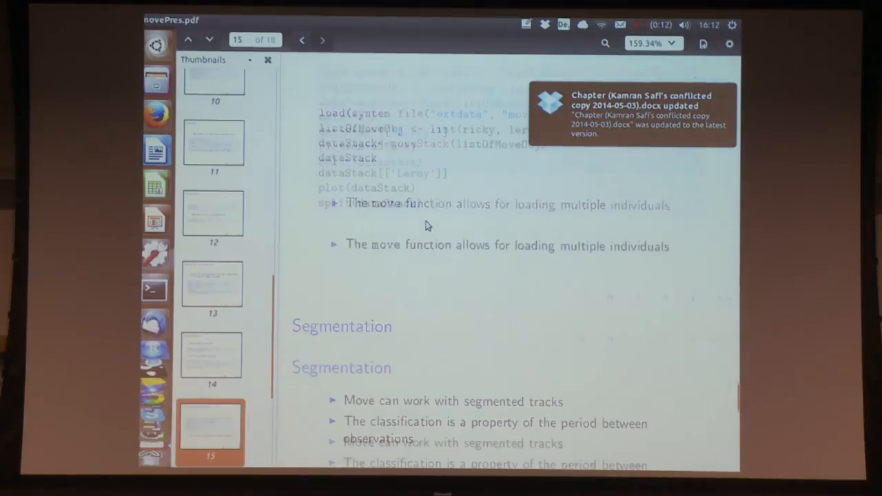
- Advance movePres.pdf to the Segmentation slide about segmented tracks
{"action": "left_click", "coordinate": [322, 40]}
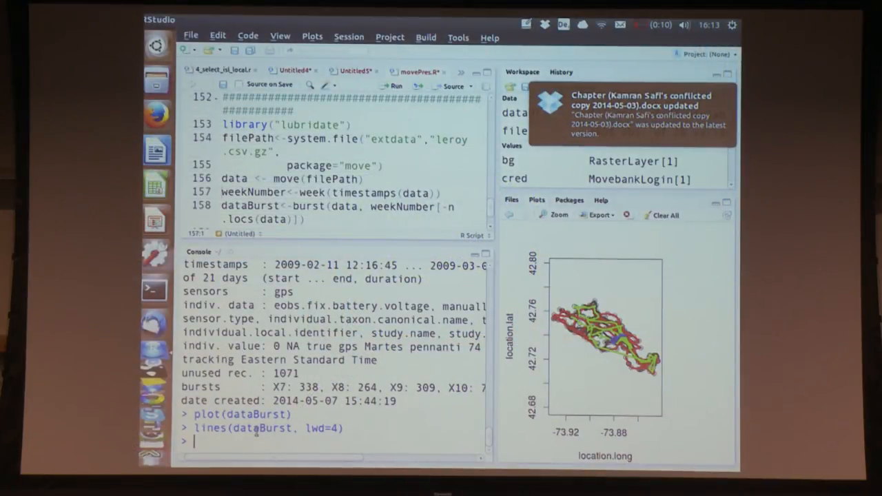
- After plotting dataBurst with lwd=4 coloured weekly lines, begin a new 'week' command
{"action": "type", "text": "week"}
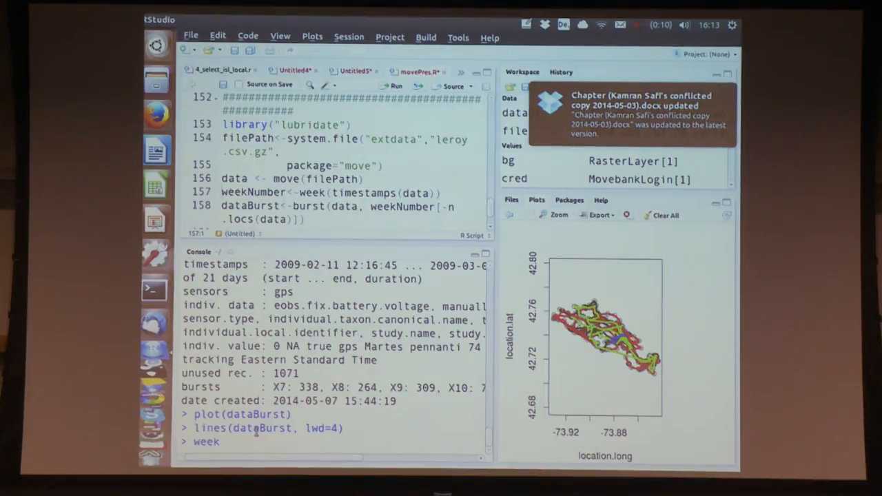